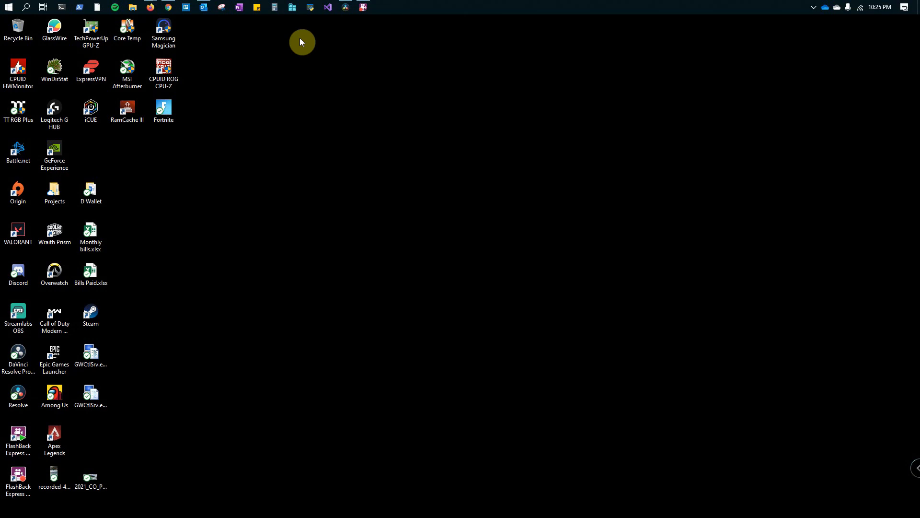
# Step: Bring up the Start menu from the taskbar
pyautogui.click(8, 7)
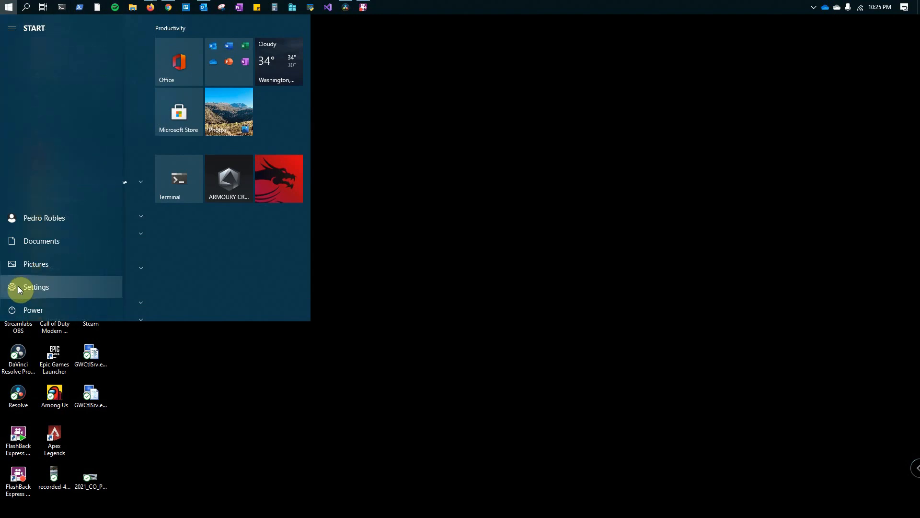
# Step: Reach Apps > Optional features in Settings and view the installed list to its end
pyautogui.click(36, 287)
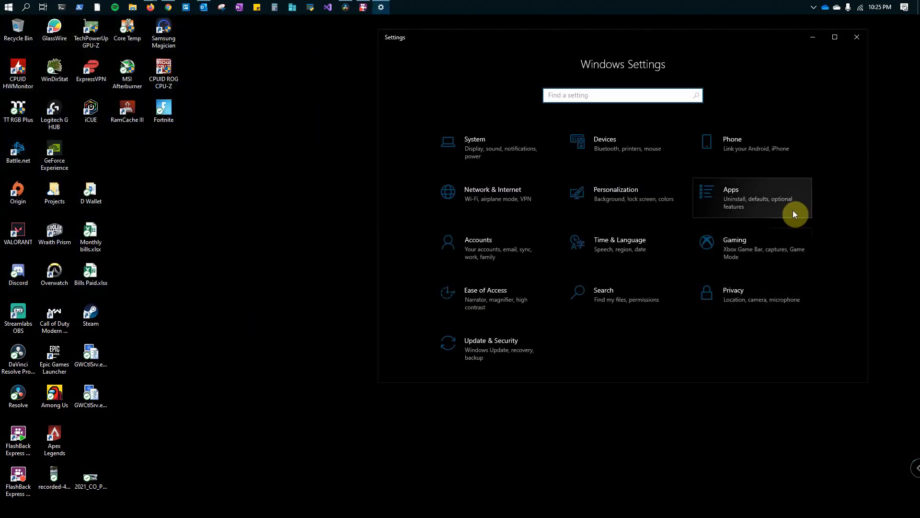
pyautogui.click(730, 197)
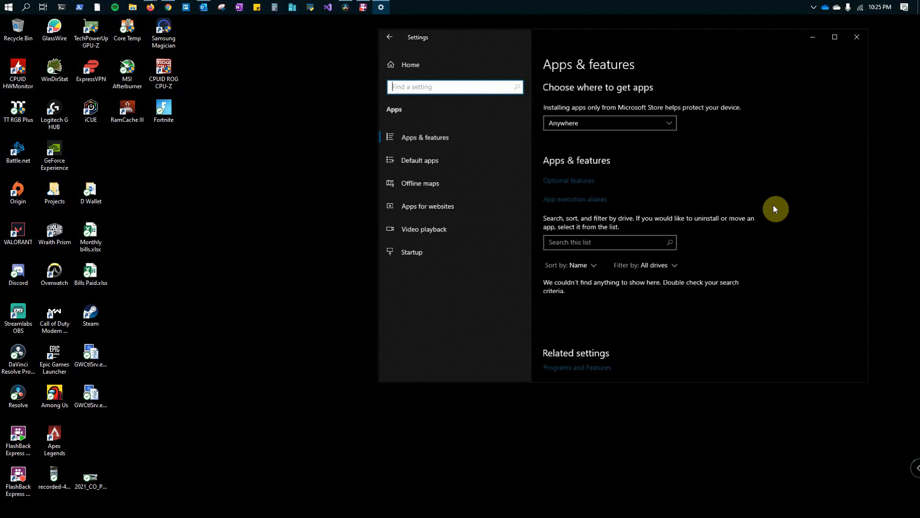
pyautogui.click(569, 181)
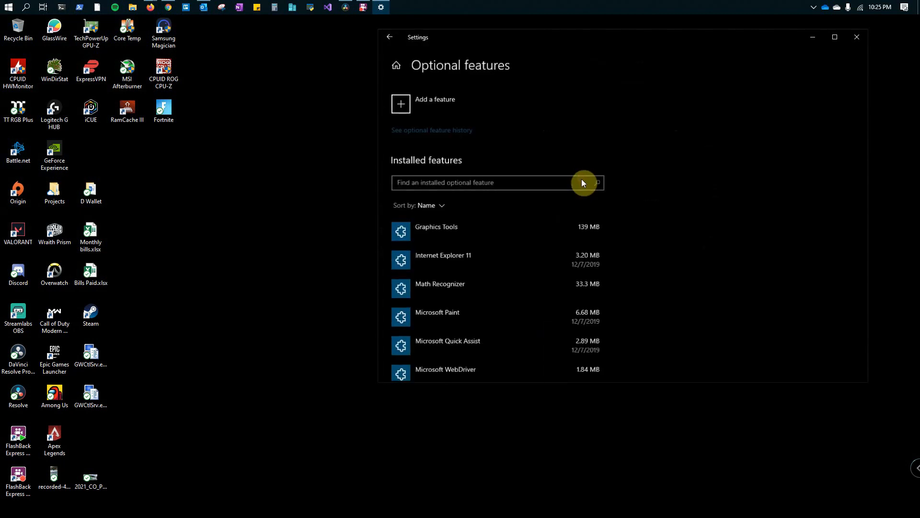
pyautogui.scroll(-3)
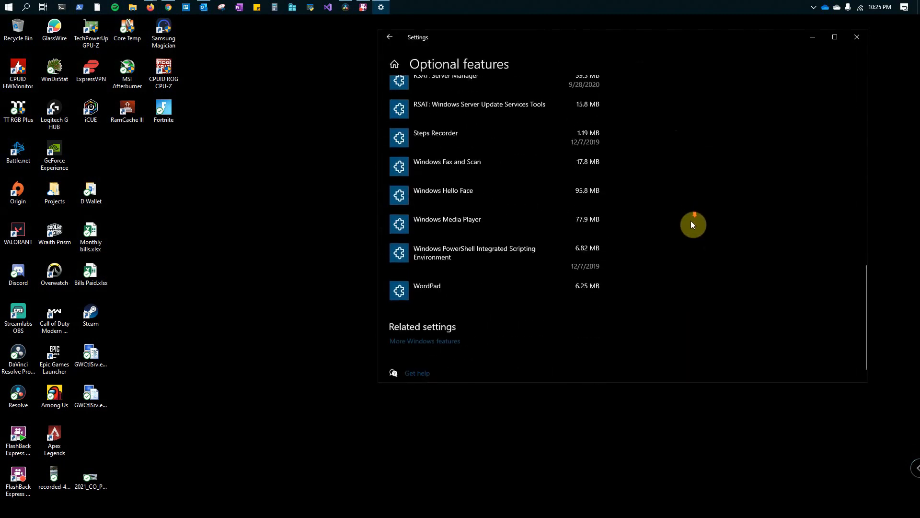
pyautogui.scroll(-3)
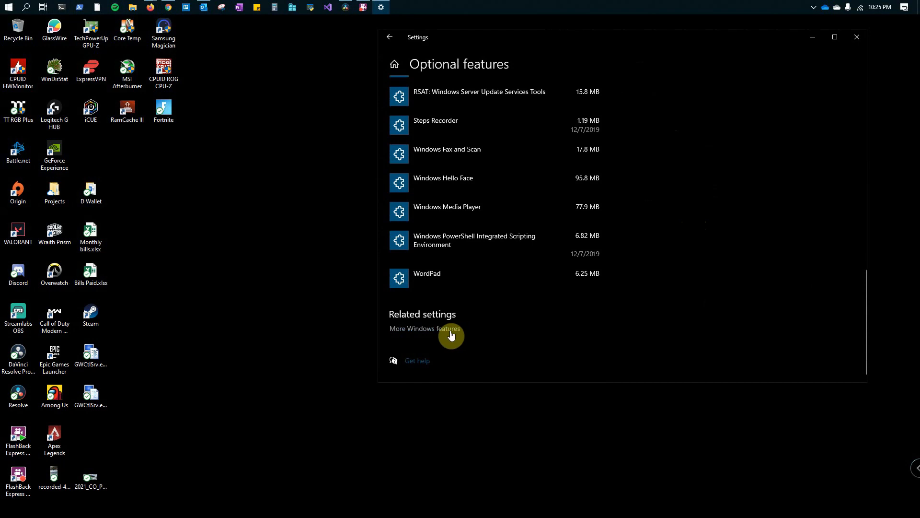
pyautogui.moveTo(444, 335)
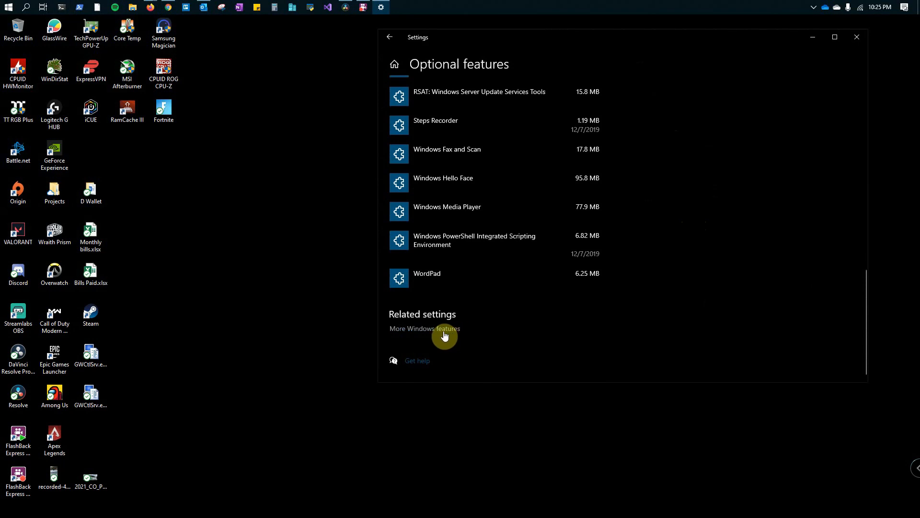
pyautogui.click(424, 328)
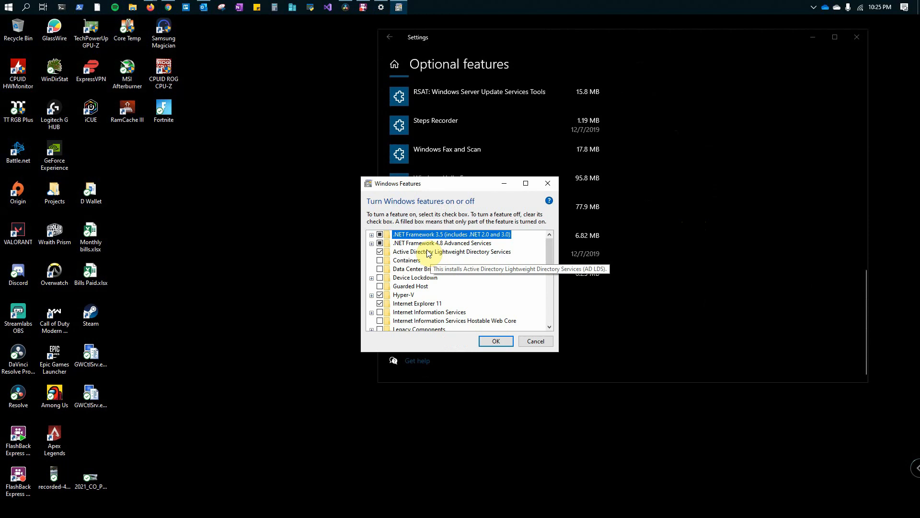
pyautogui.moveTo(476, 258)
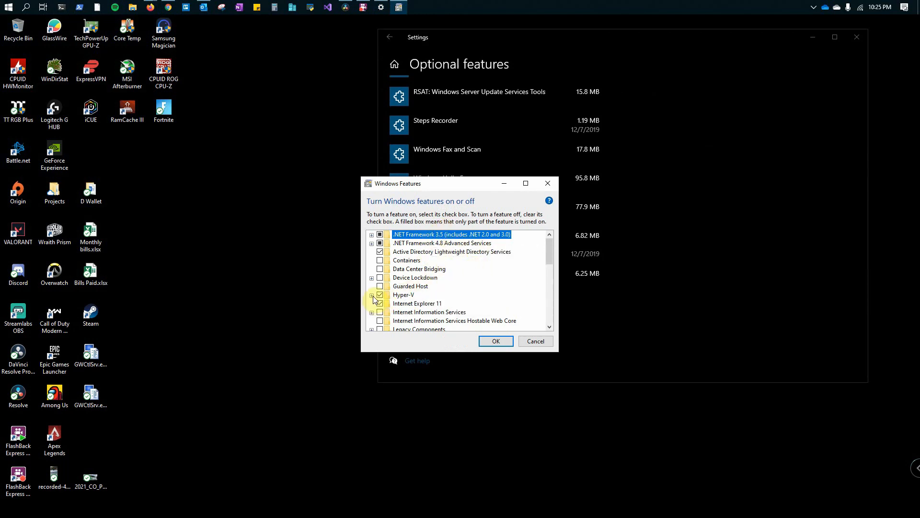
pyautogui.click(371, 294)
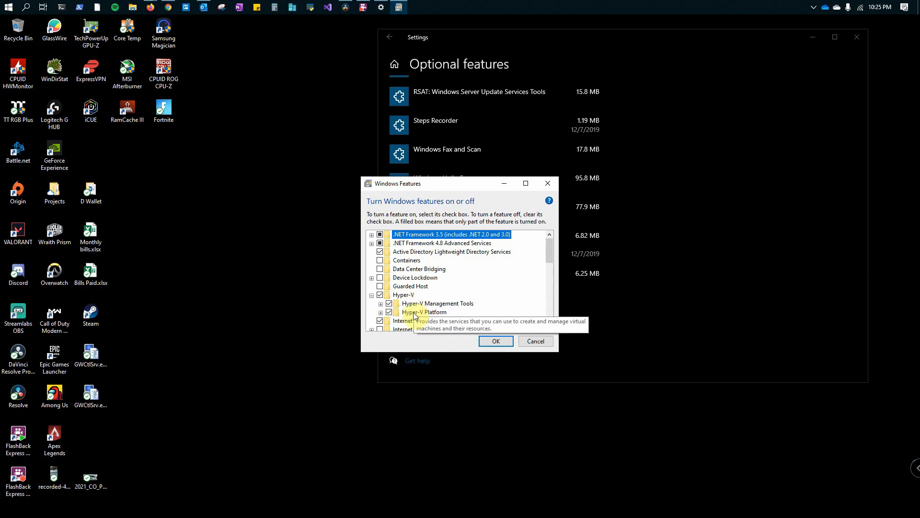
pyautogui.click(403, 295)
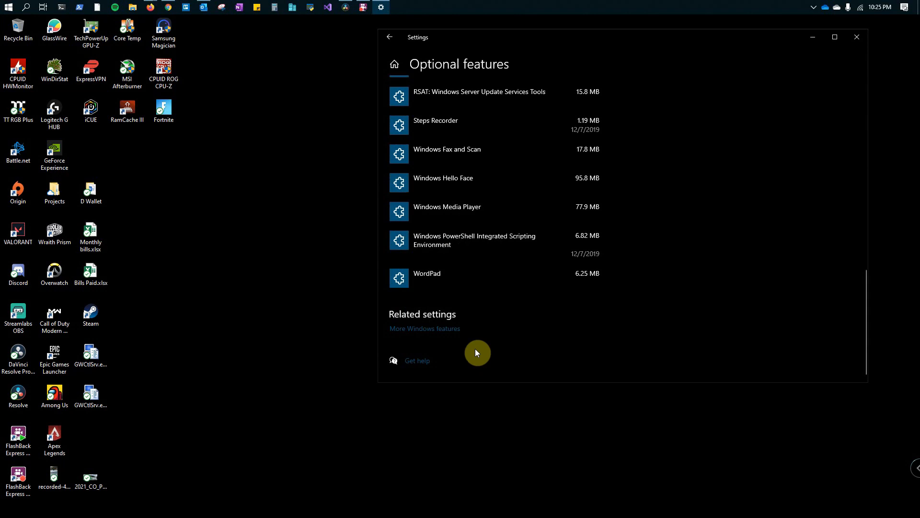
pyautogui.moveTo(522, 293)
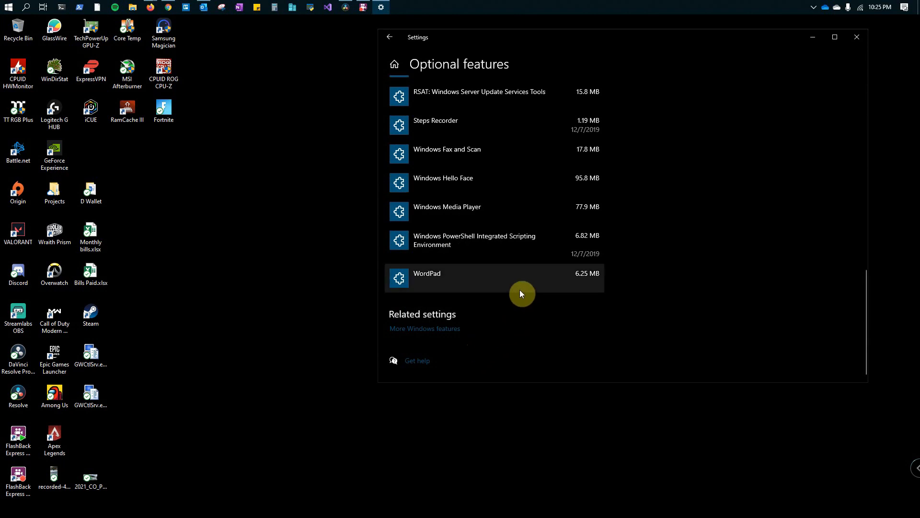
pyautogui.moveTo(518, 287)
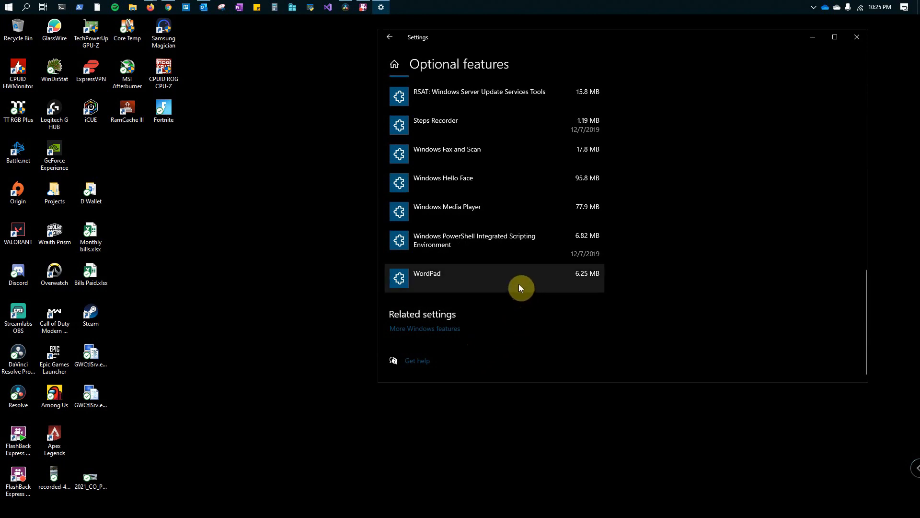
pyautogui.moveTo(826, 93)
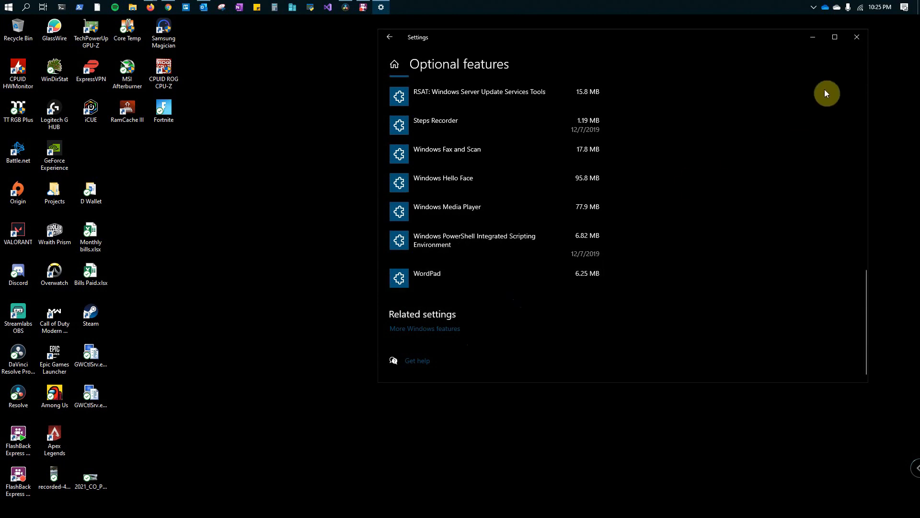
# Step: Leave Settings and reach Turn Windows features on or off via Control Panel's Programs
pyautogui.click(856, 37)
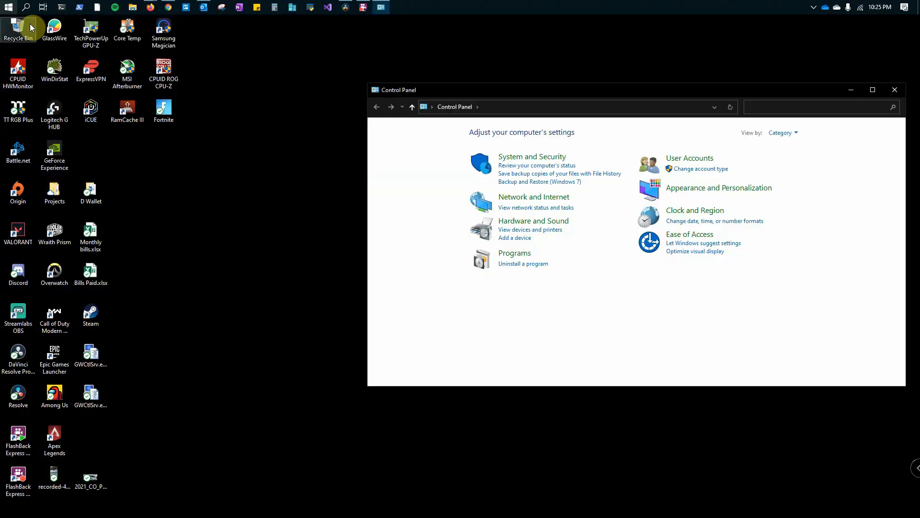
pyautogui.moveTo(526, 260)
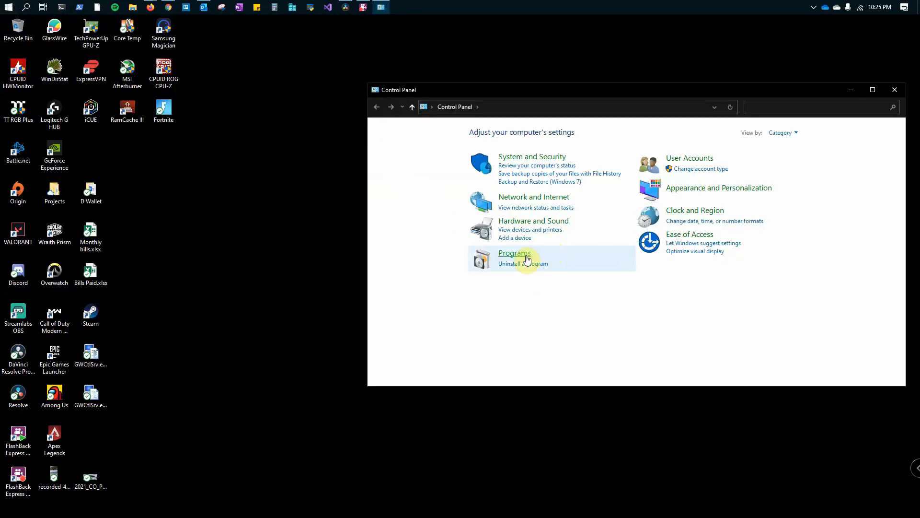
pyautogui.click(514, 253)
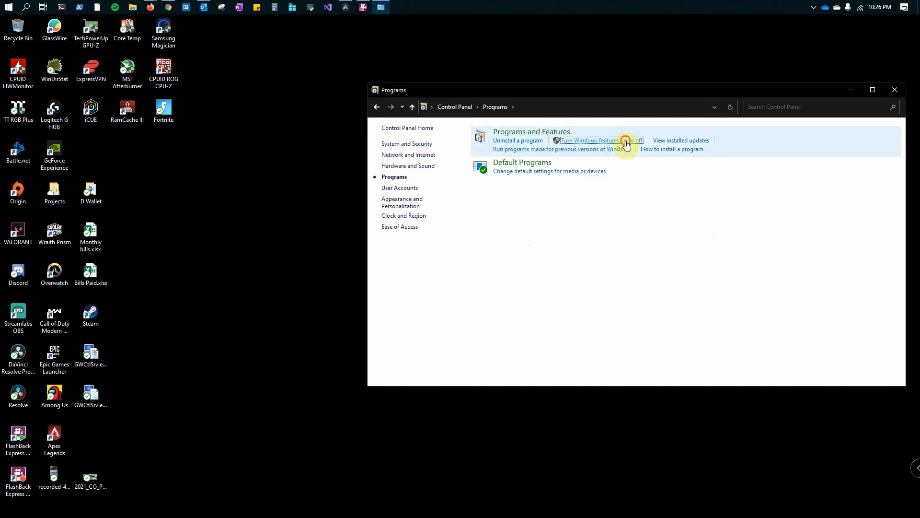
pyautogui.click(600, 140)
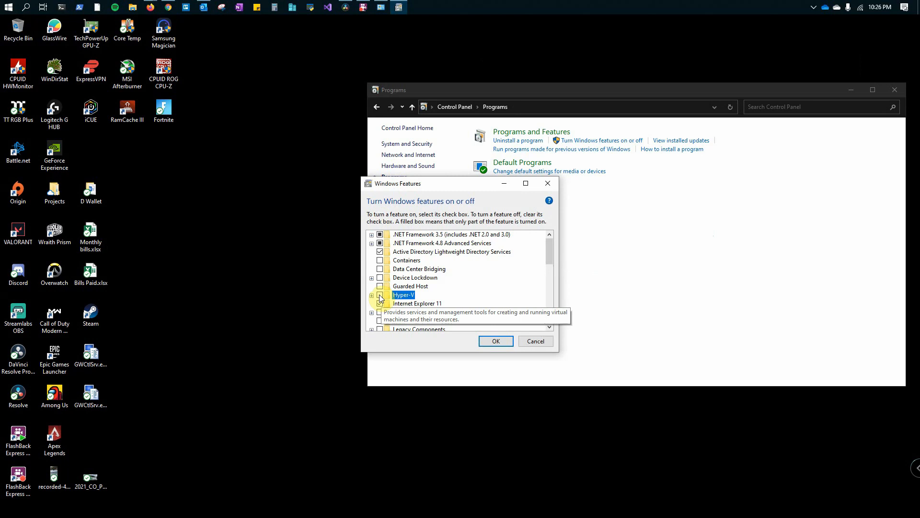
# Step: Tick Hyper-V, confirm the change, and close Control Panel
pyautogui.click(379, 294)
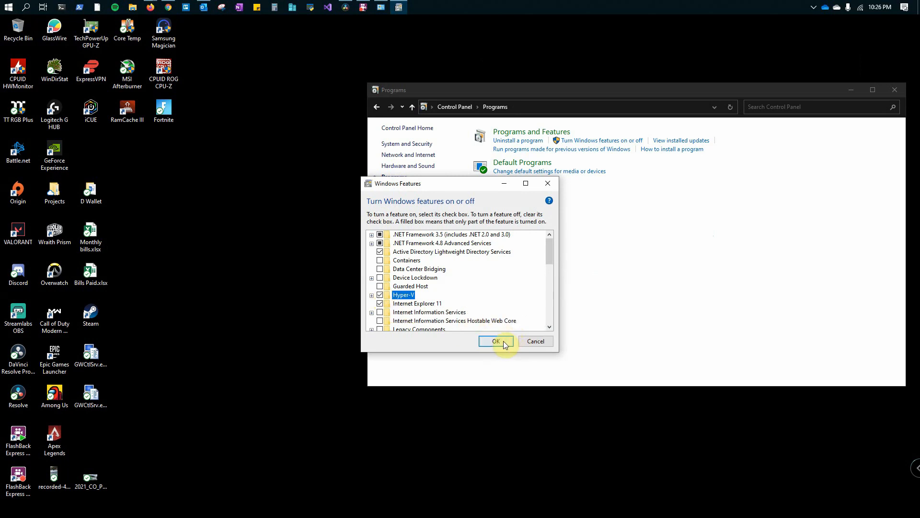
pyautogui.click(496, 341)
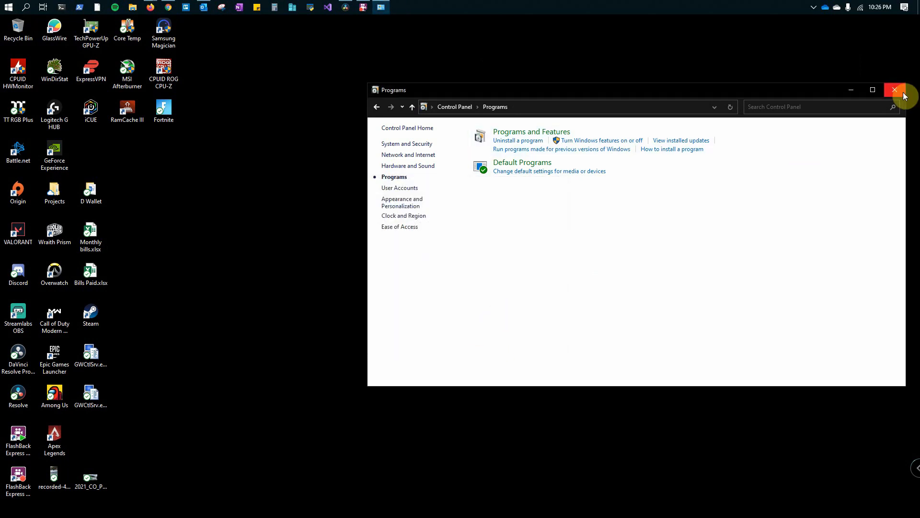
pyautogui.click(9, 7)
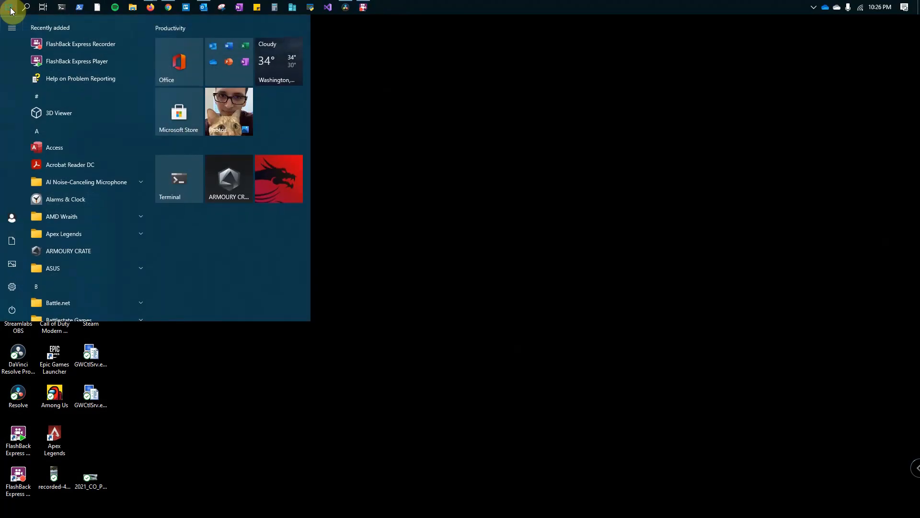
# Step: Search Start for 'window' and launch Turn Windows features on or off from the results
pyautogui.write('windows fe')
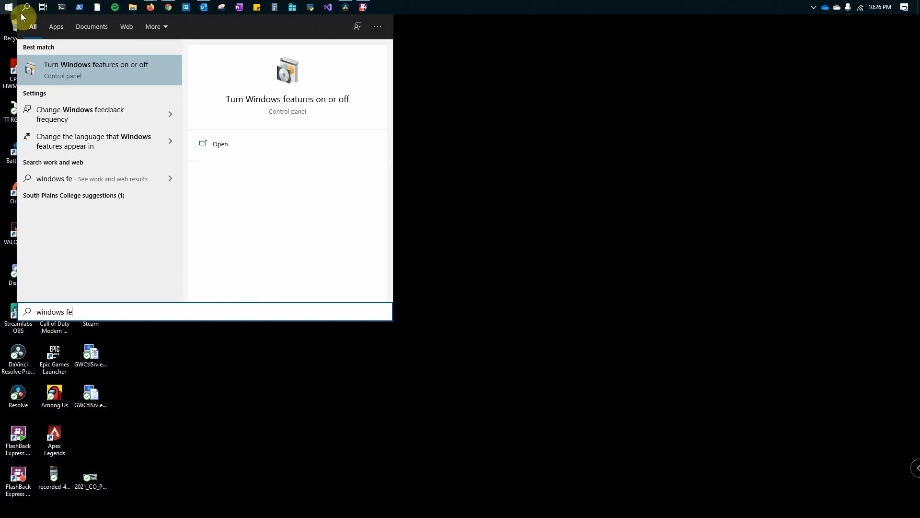
pyautogui.moveTo(83, 69)
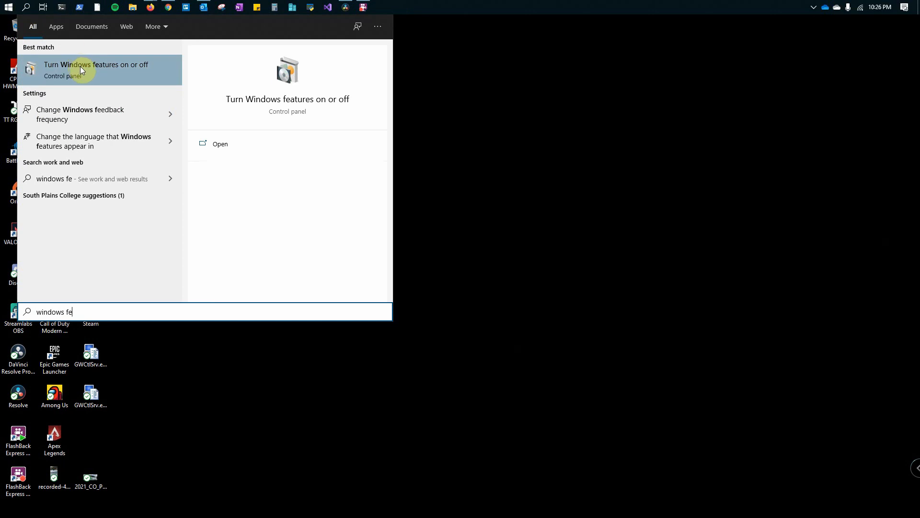
pyautogui.click(96, 69)
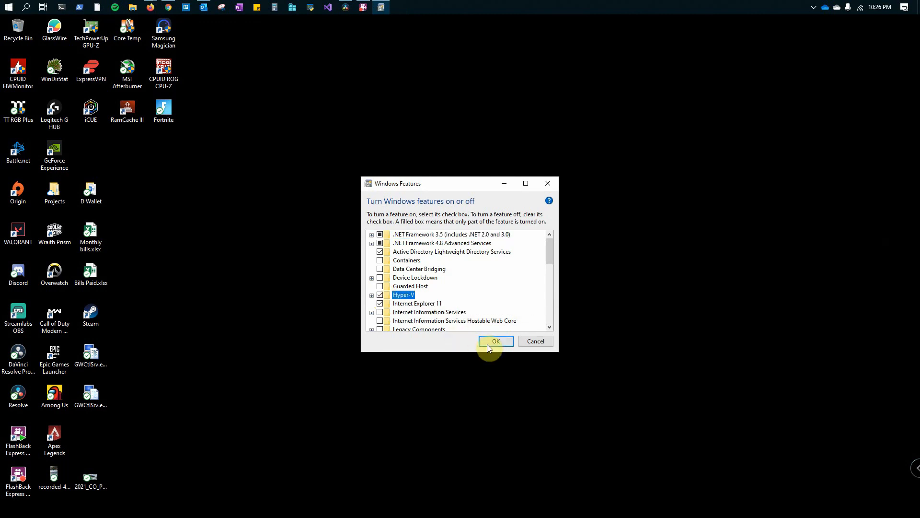
# Step: Confirm the Windows Features dialog with OK, leaving Hyper-V ticked
pyautogui.click(495, 341)
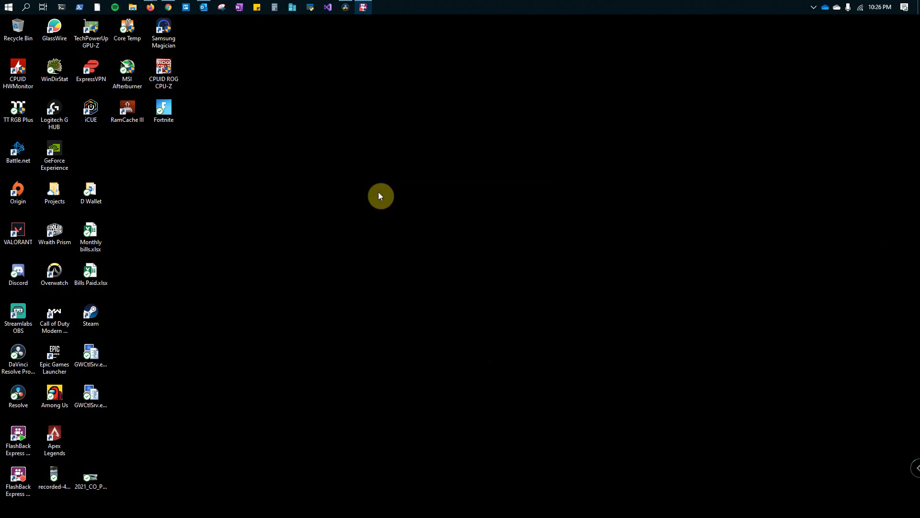
pyautogui.moveTo(381, 203)
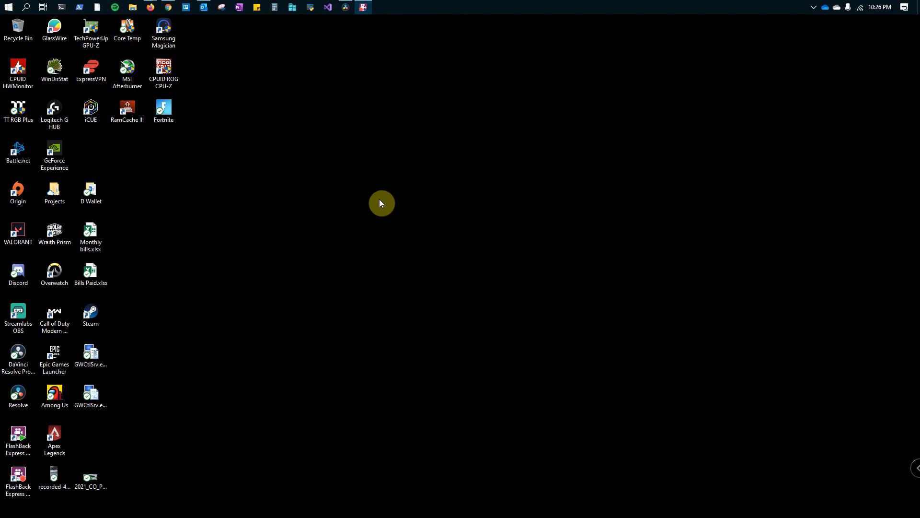
pyautogui.moveTo(413, 198)
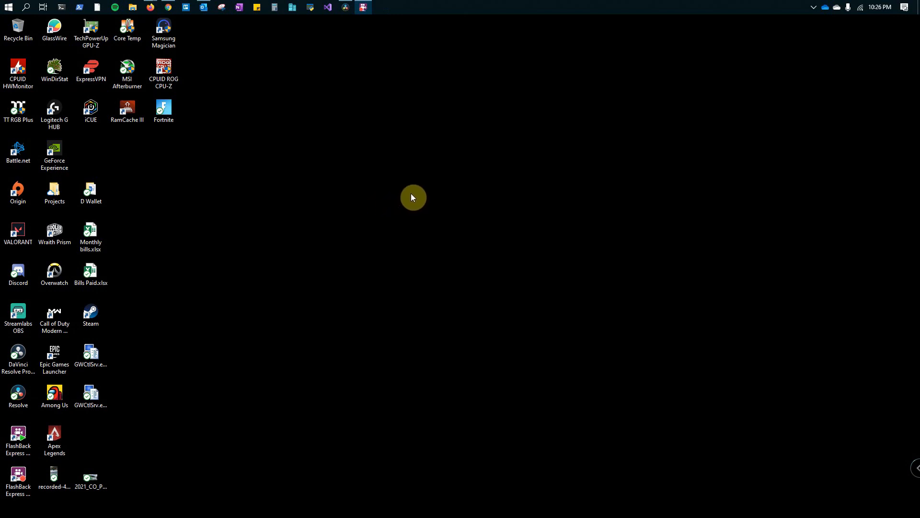
pyautogui.moveTo(414, 190)
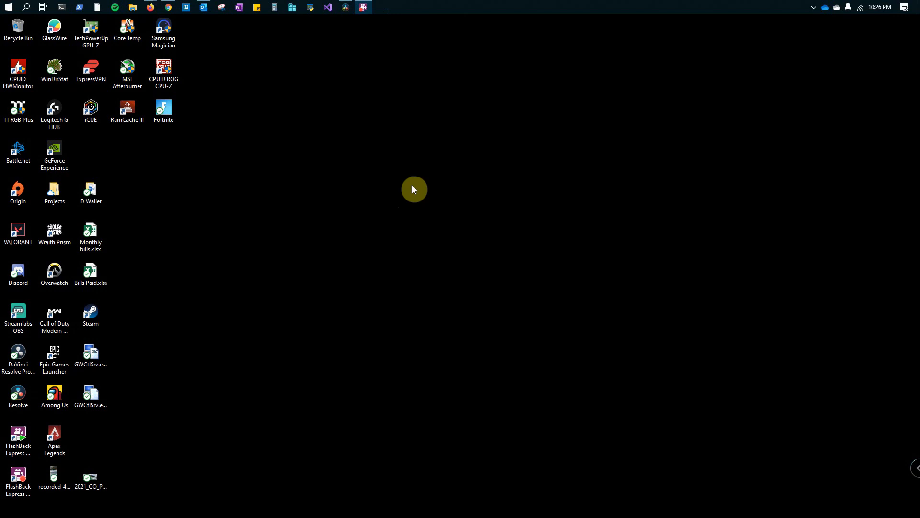